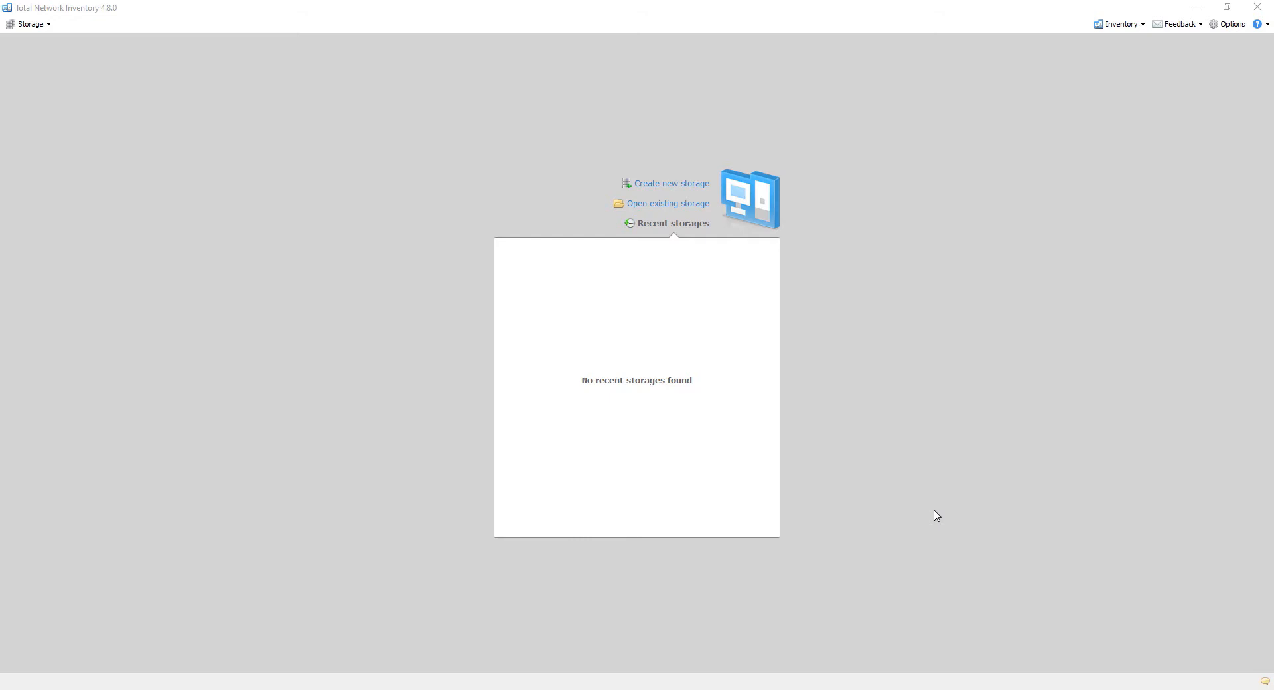
pyautogui.moveTo(669, 184)
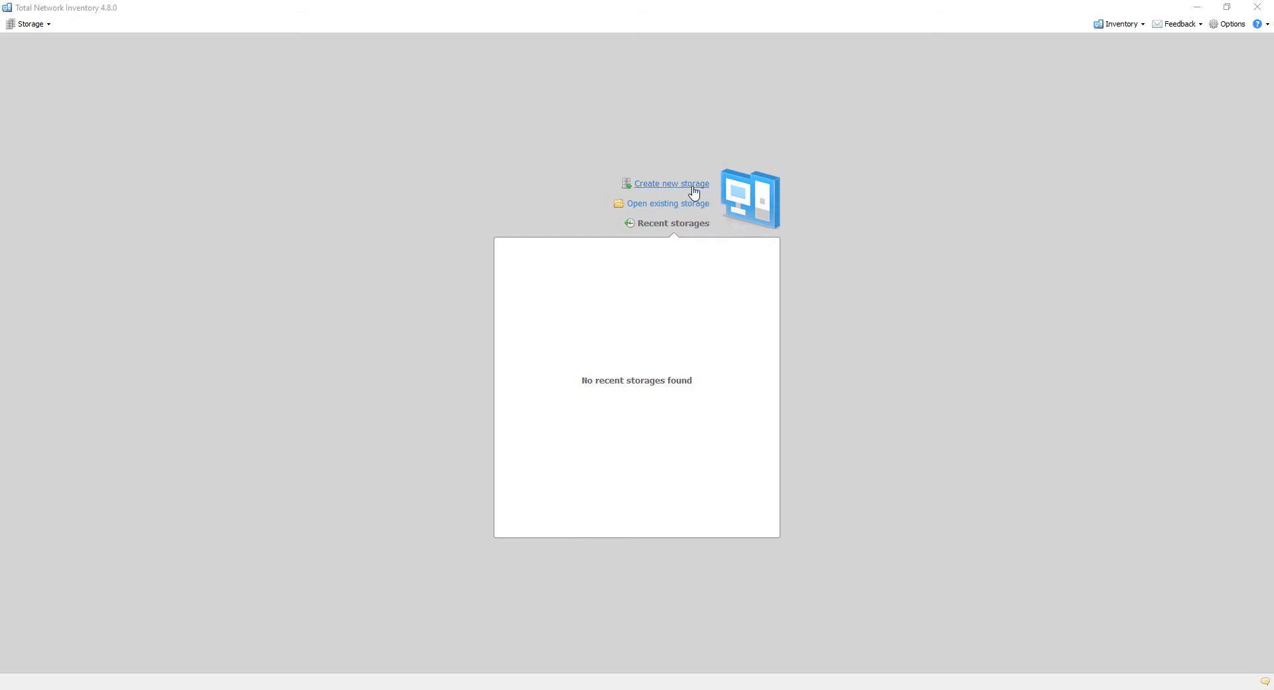
# - Create a new empty inventory storage and switch to its Scanner page
pyautogui.click(670, 184)
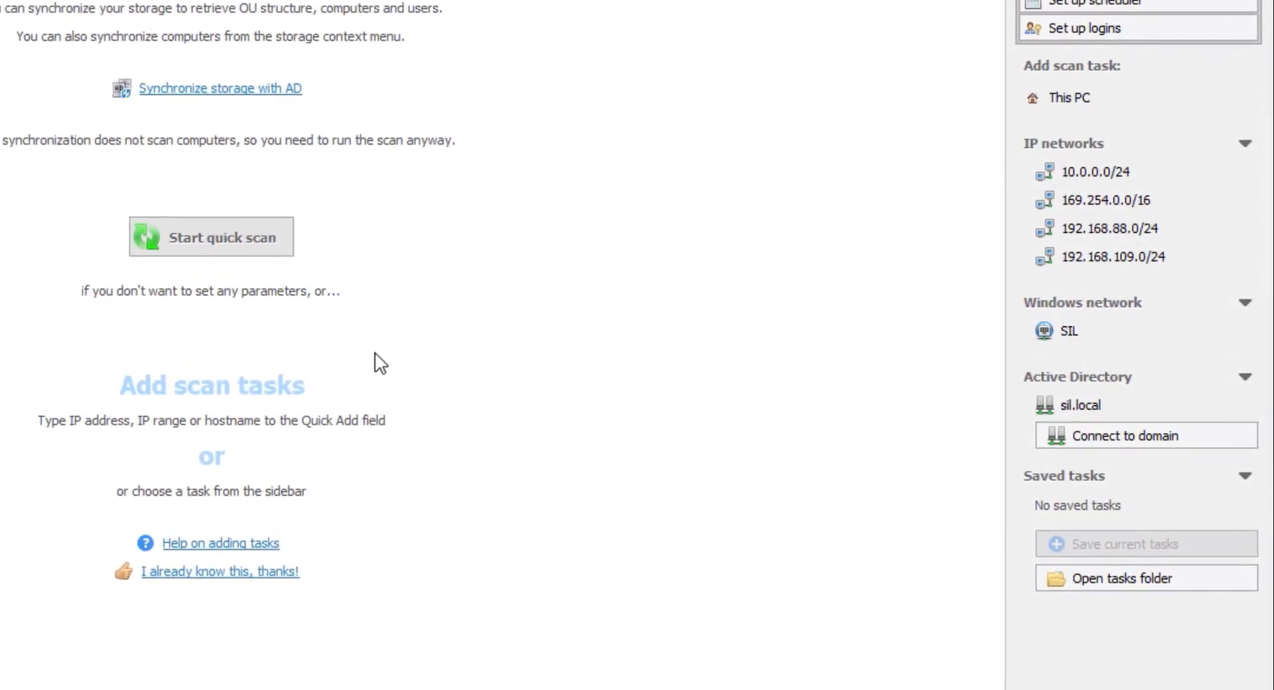
pyautogui.click(1064, 144)
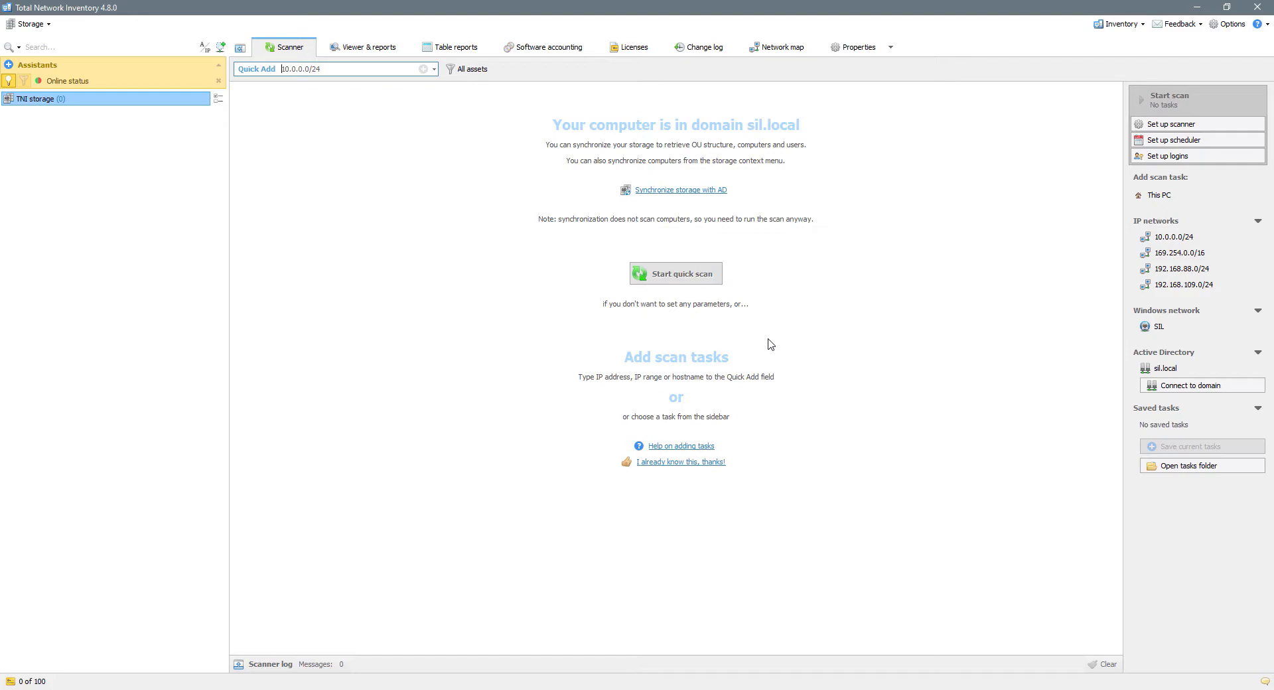
pyautogui.moveTo(611, 218)
pyautogui.write('10.0.')
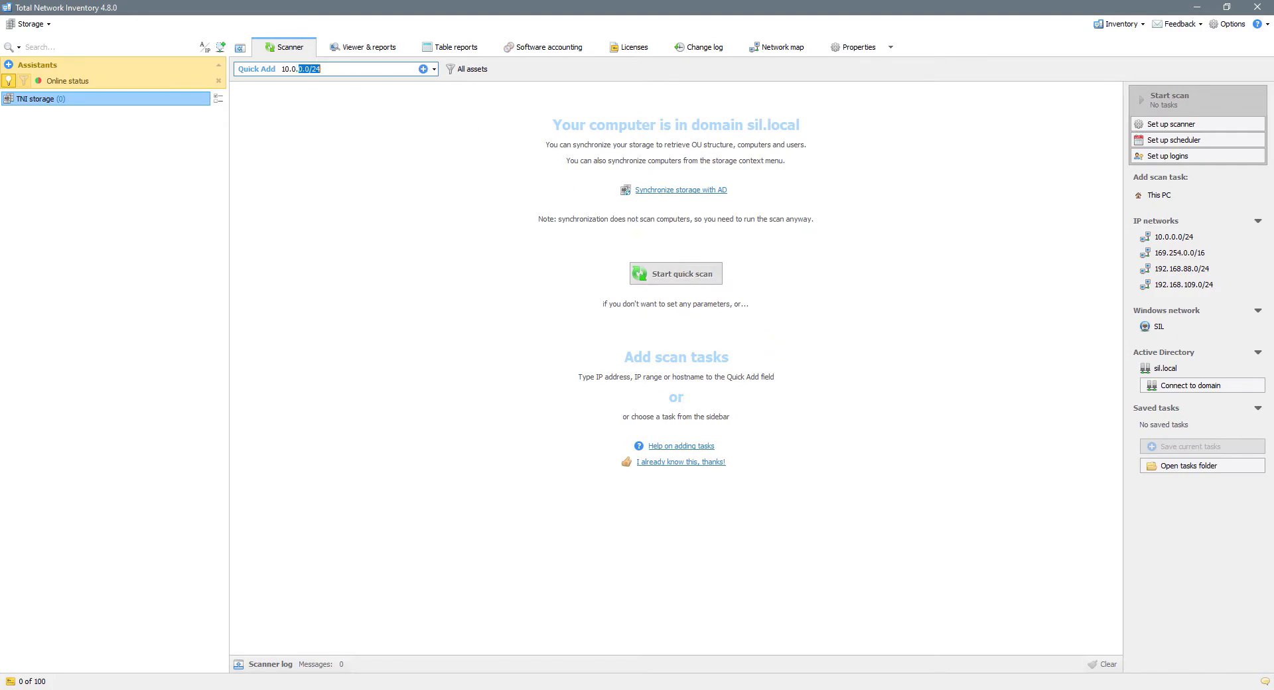
# - Add 10.0.0.200-210 from Quick Add as a scan task and expand it to list its nine devices
pyautogui.click(422, 69)
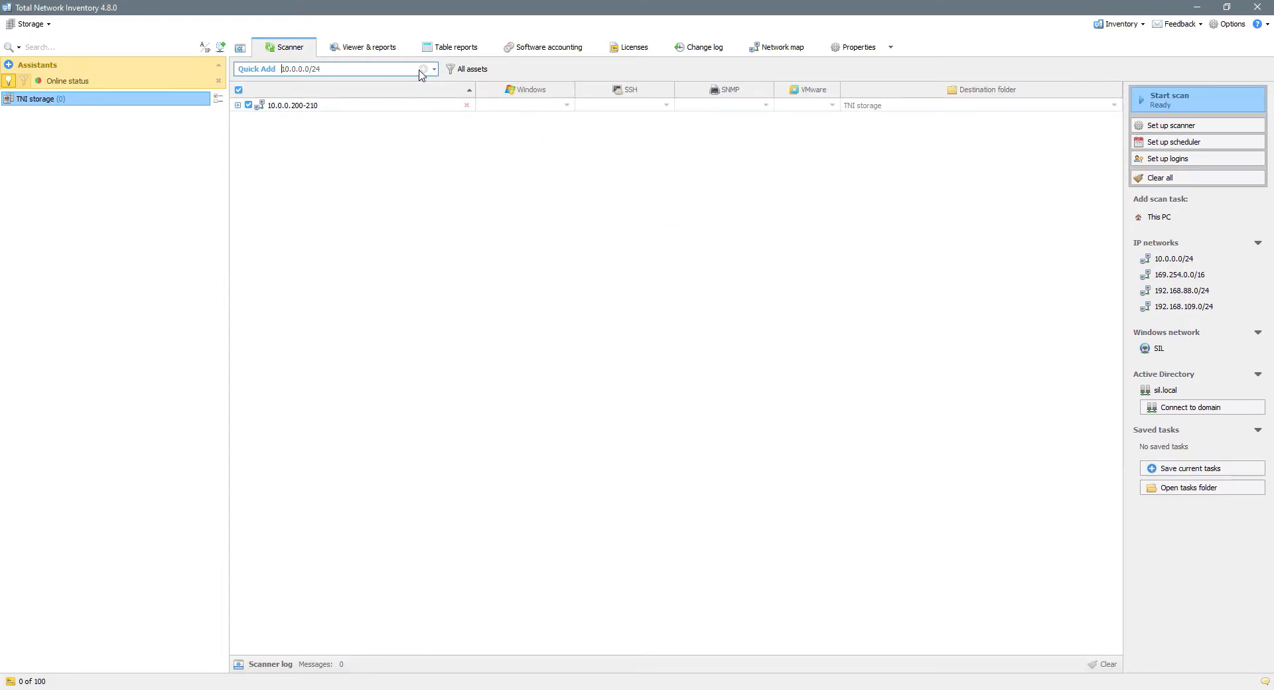
pyautogui.click(237, 104)
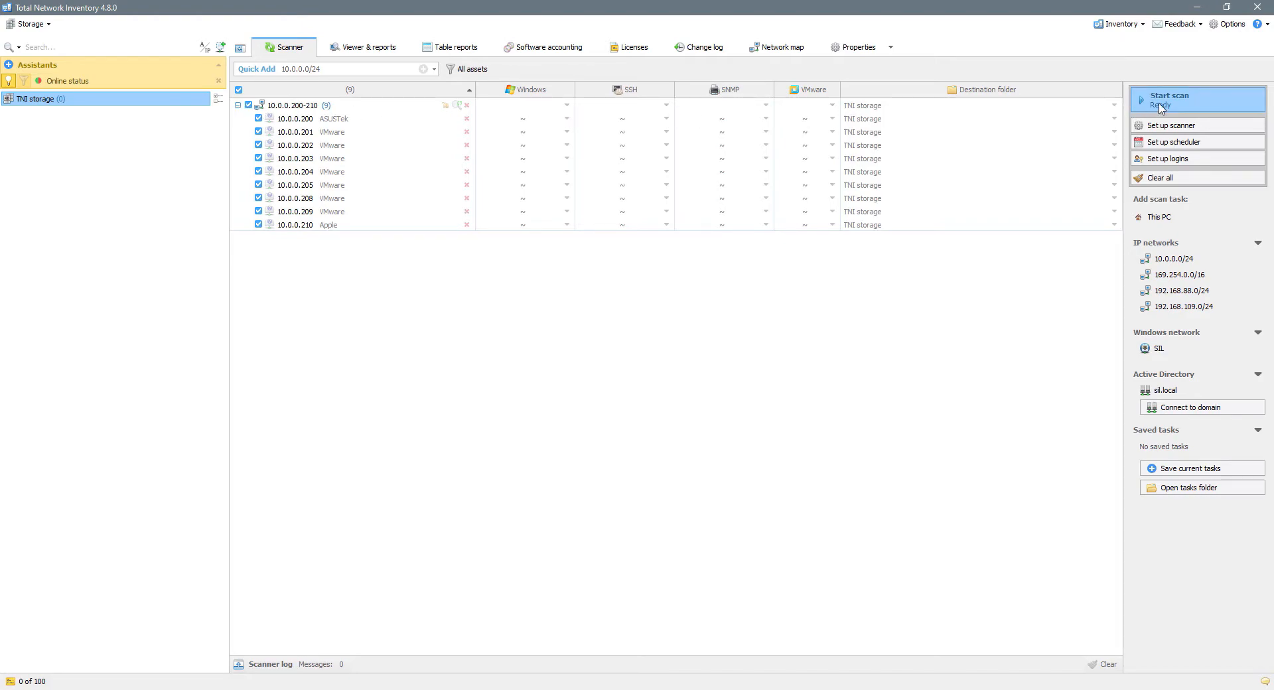
# - Start the scan and supply administrator logins (admin) for Windows, SSH and VMware devices
pyautogui.click(1168, 100)
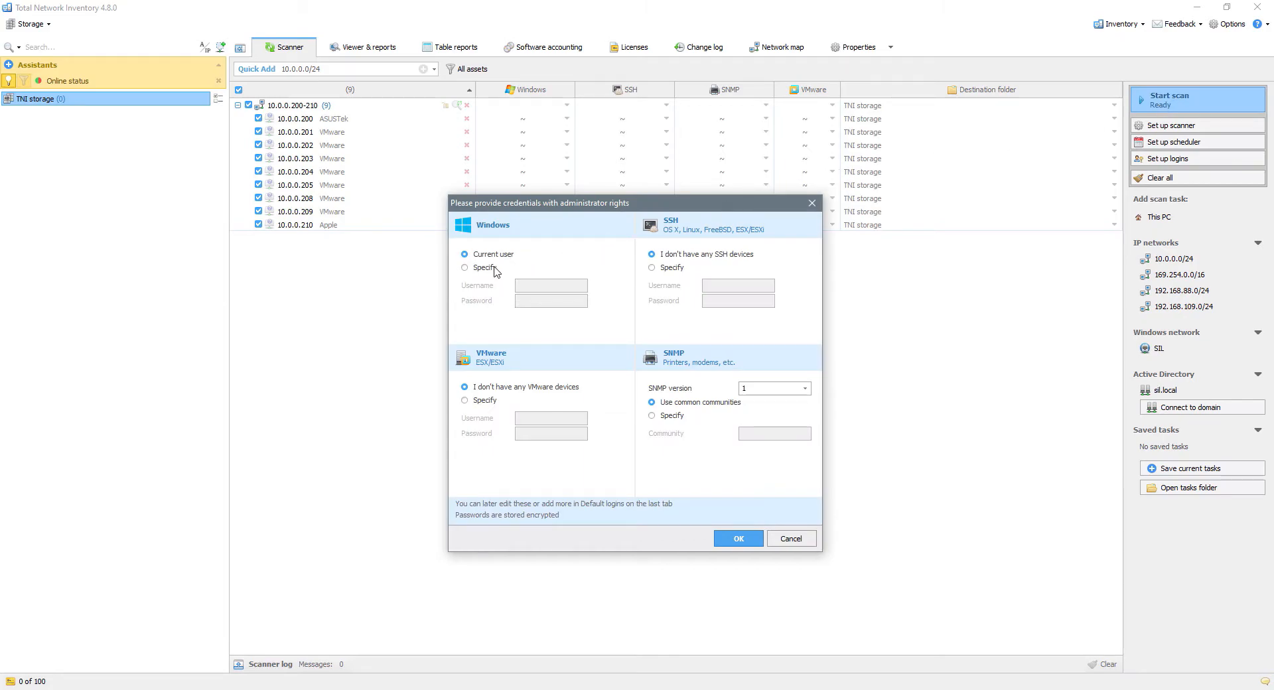
pyautogui.write('admin')
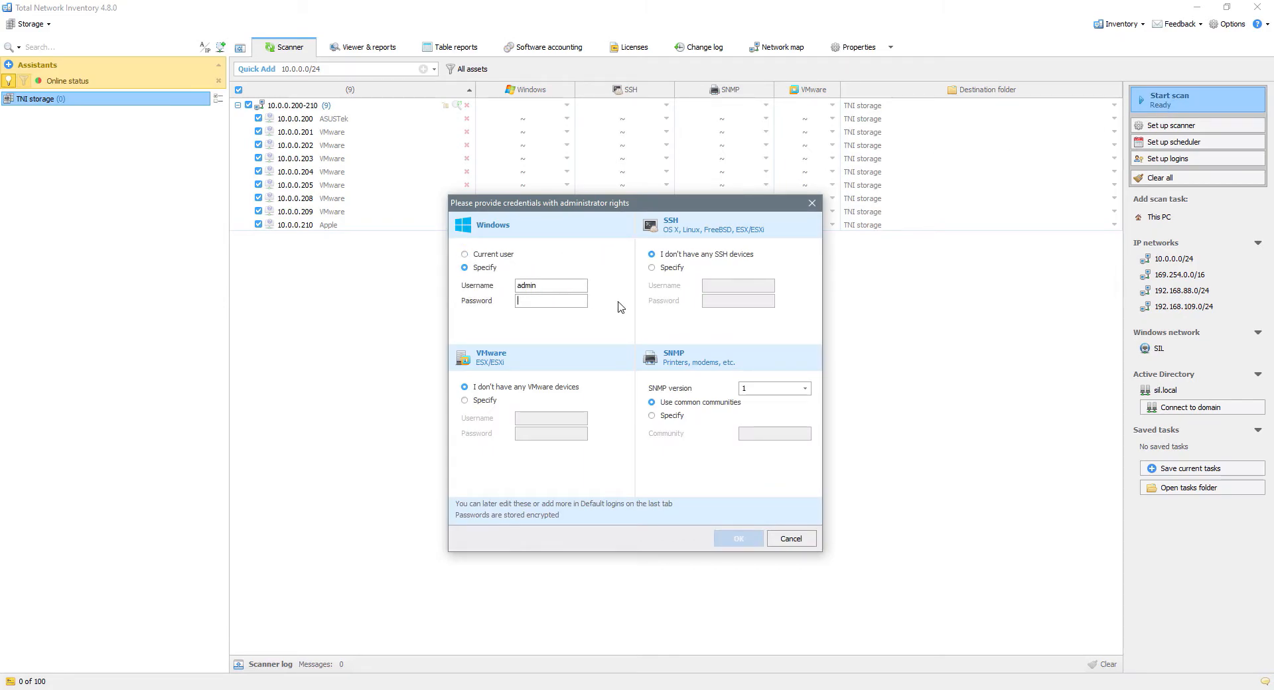
pyautogui.write('admin')
pyautogui.click(550, 418)
pyautogui.write('r')
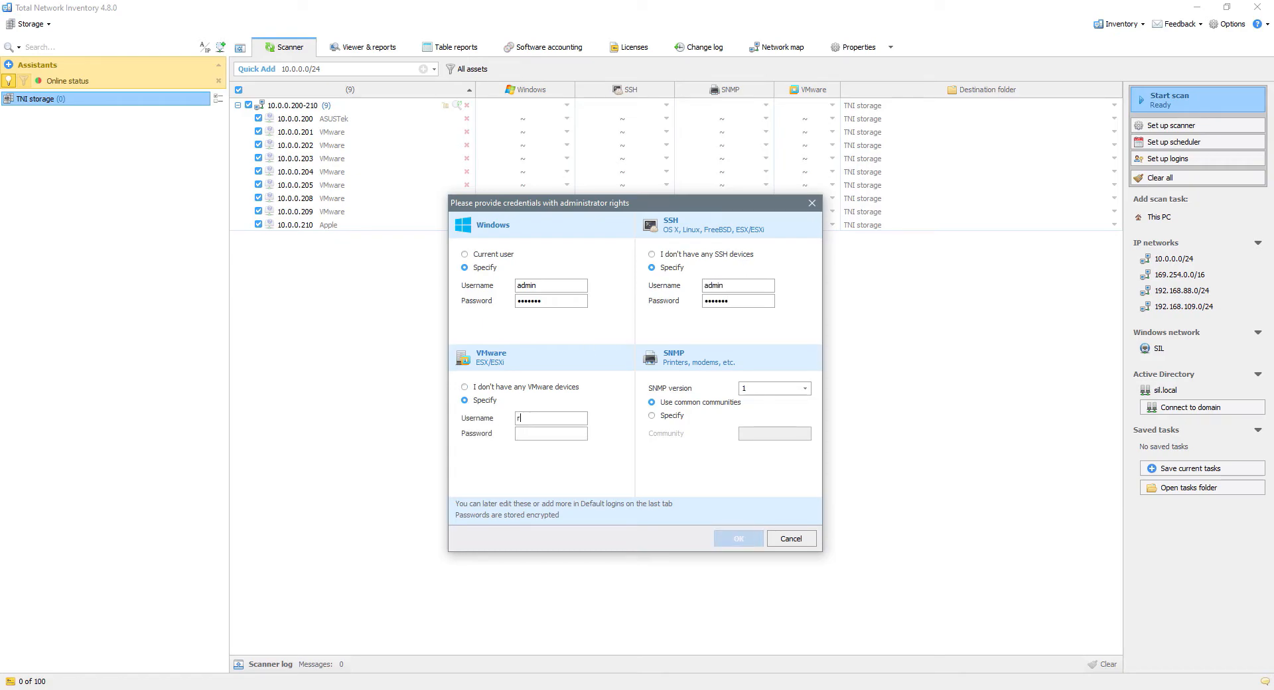
pyautogui.click(737, 538)
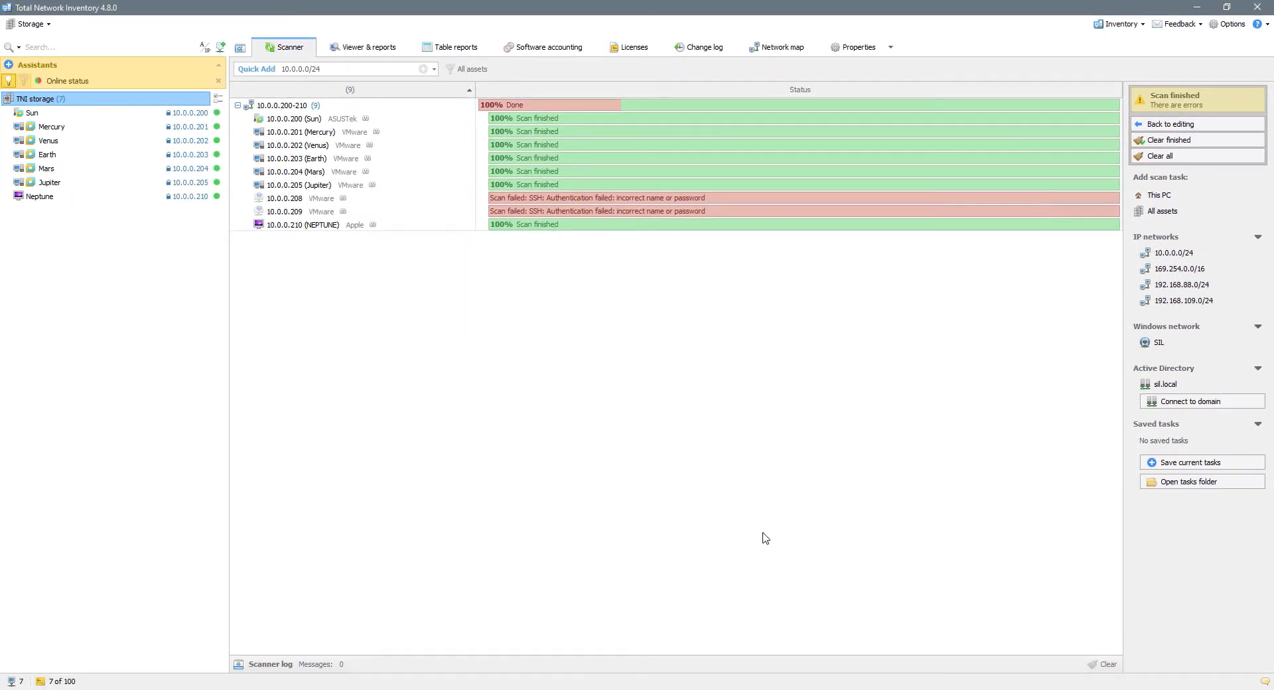
pyautogui.moveTo(1156, 146)
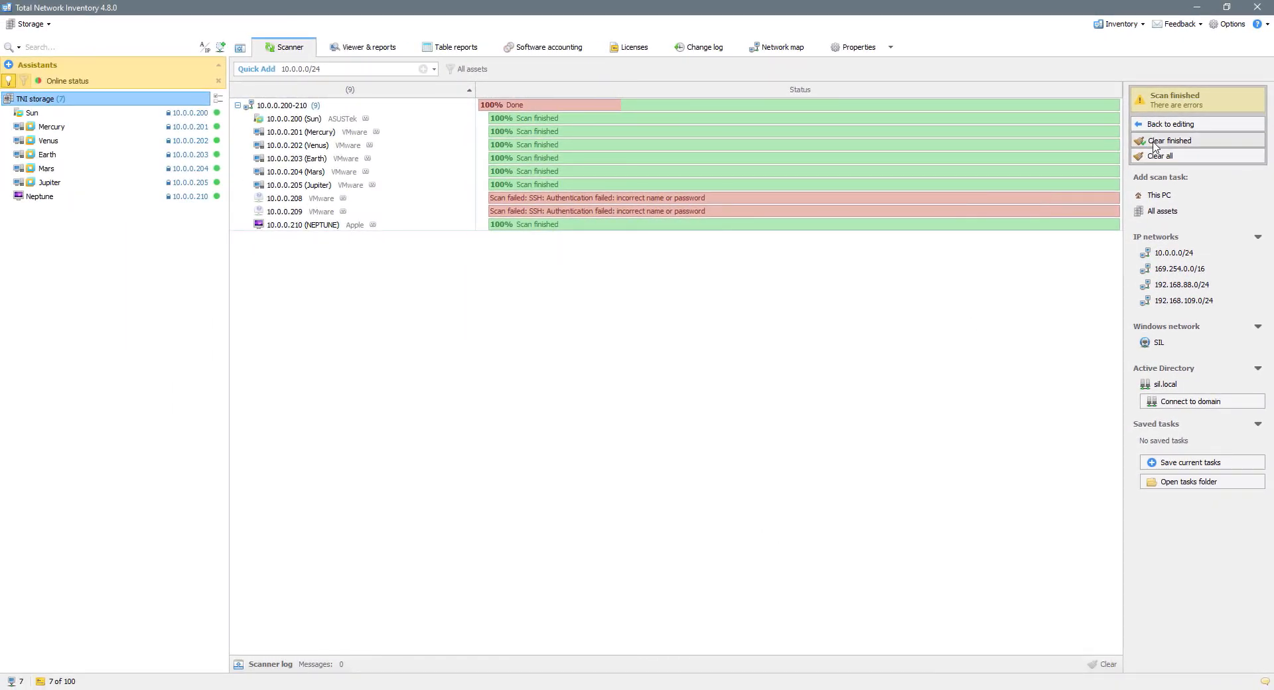
# - Clear finished tasks, create SSH login admin_2 for 10.0.0.208 and 10.0.0.209, and rescan them
pyautogui.click(1168, 123)
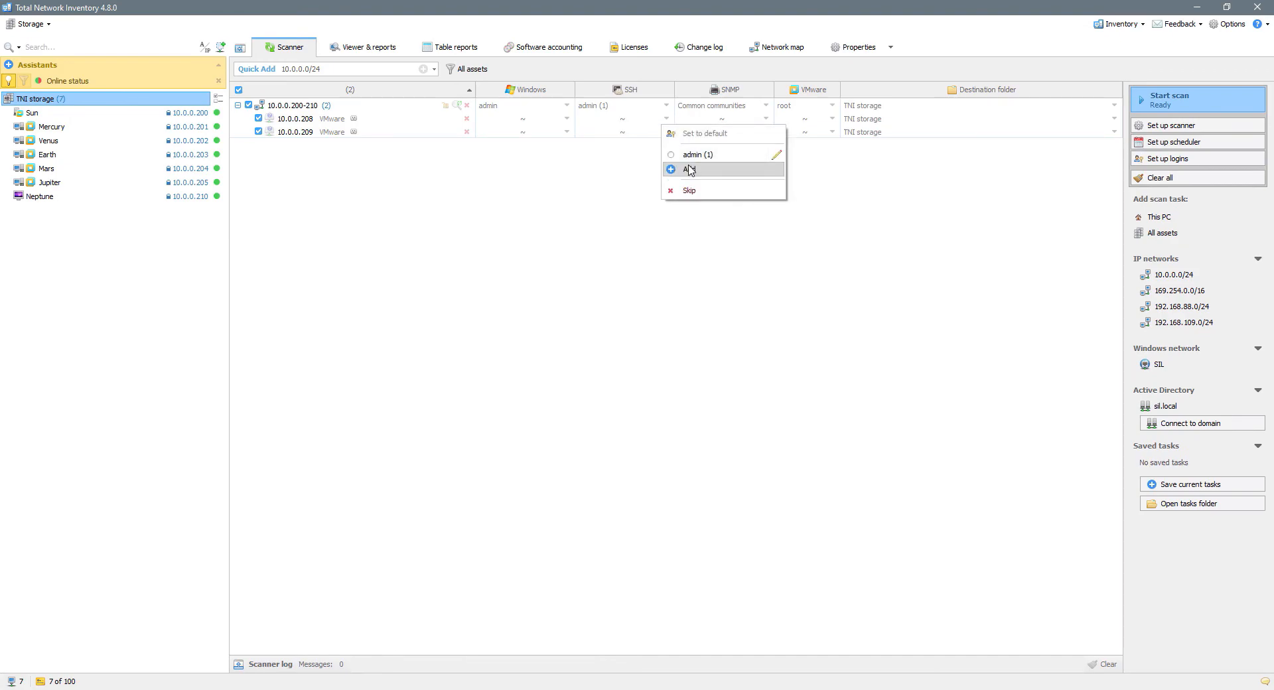
pyautogui.click(688, 169)
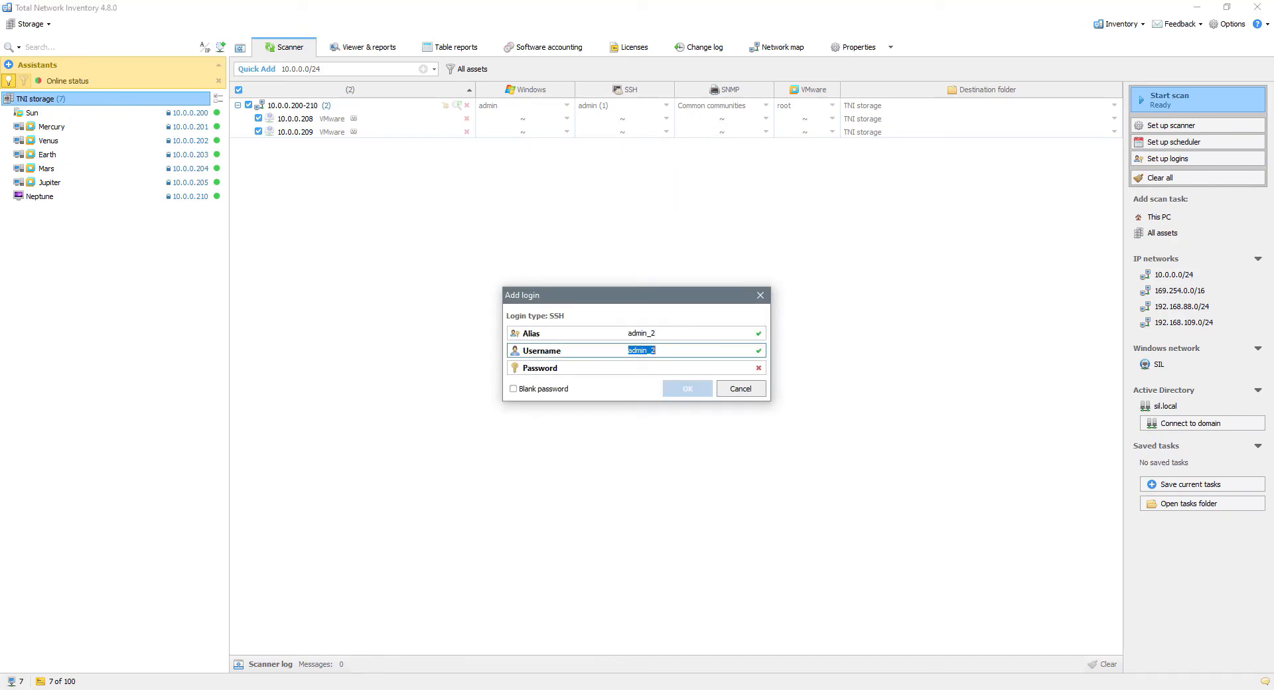
pyautogui.click(686, 388)
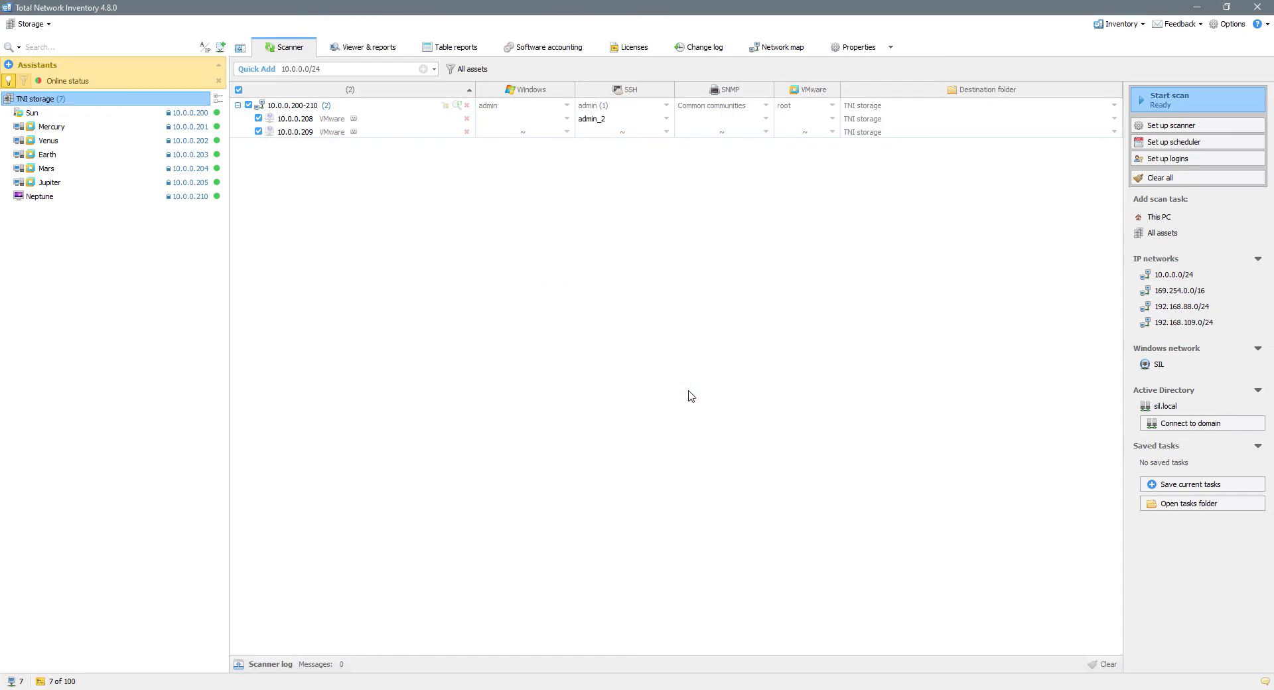
pyautogui.click(665, 118)
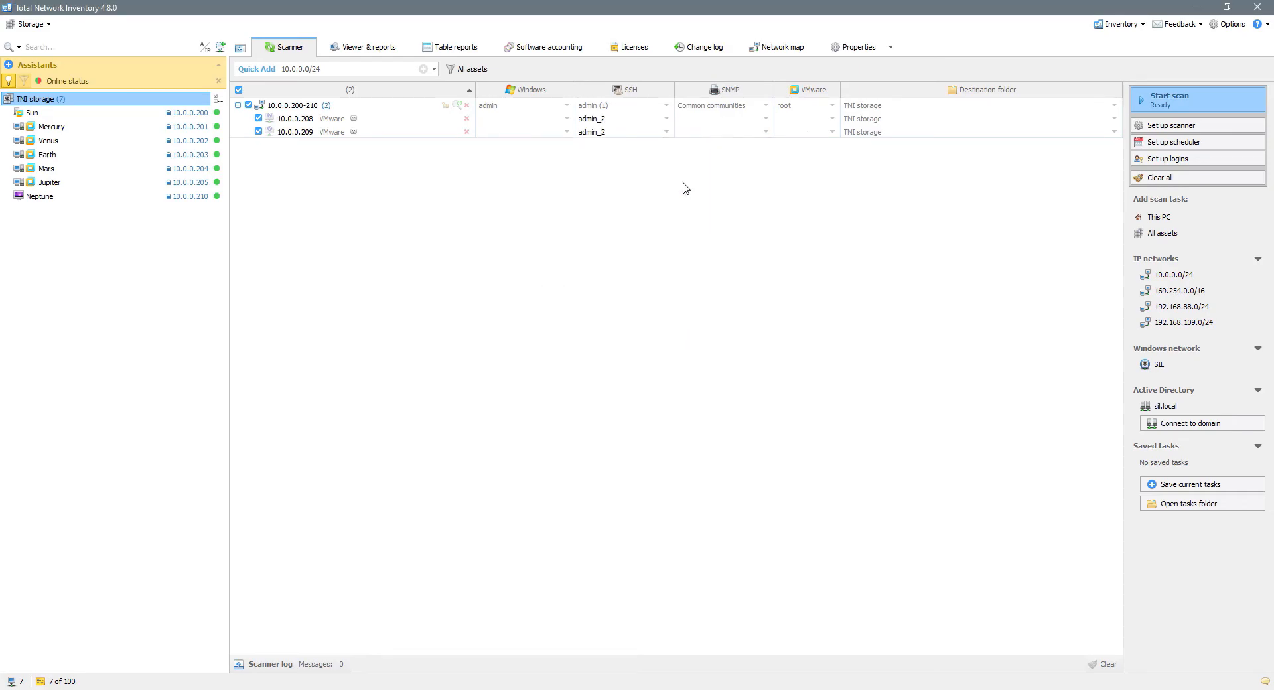
pyautogui.click(1165, 99)
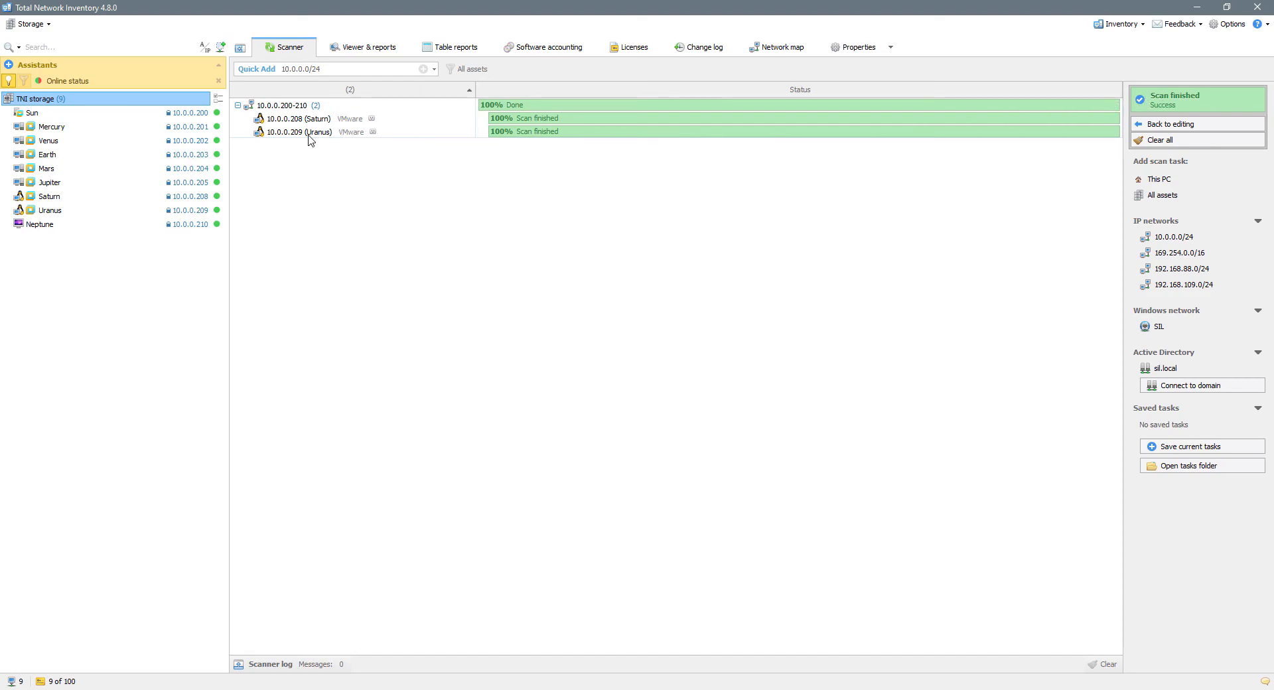
# - Locate the rescanned Uranus (10.0.0.209) in the storage tree via 'Select in the tree'
pyautogui.rightClick(299, 131)
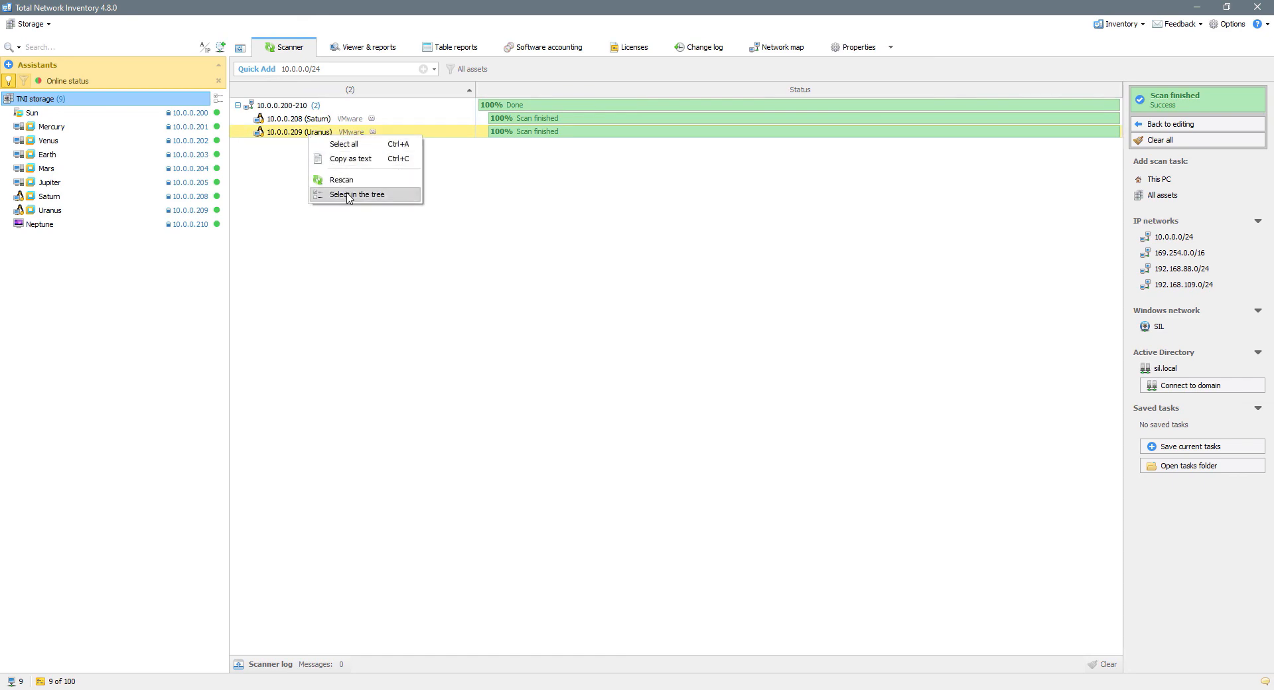
pyautogui.click(356, 195)
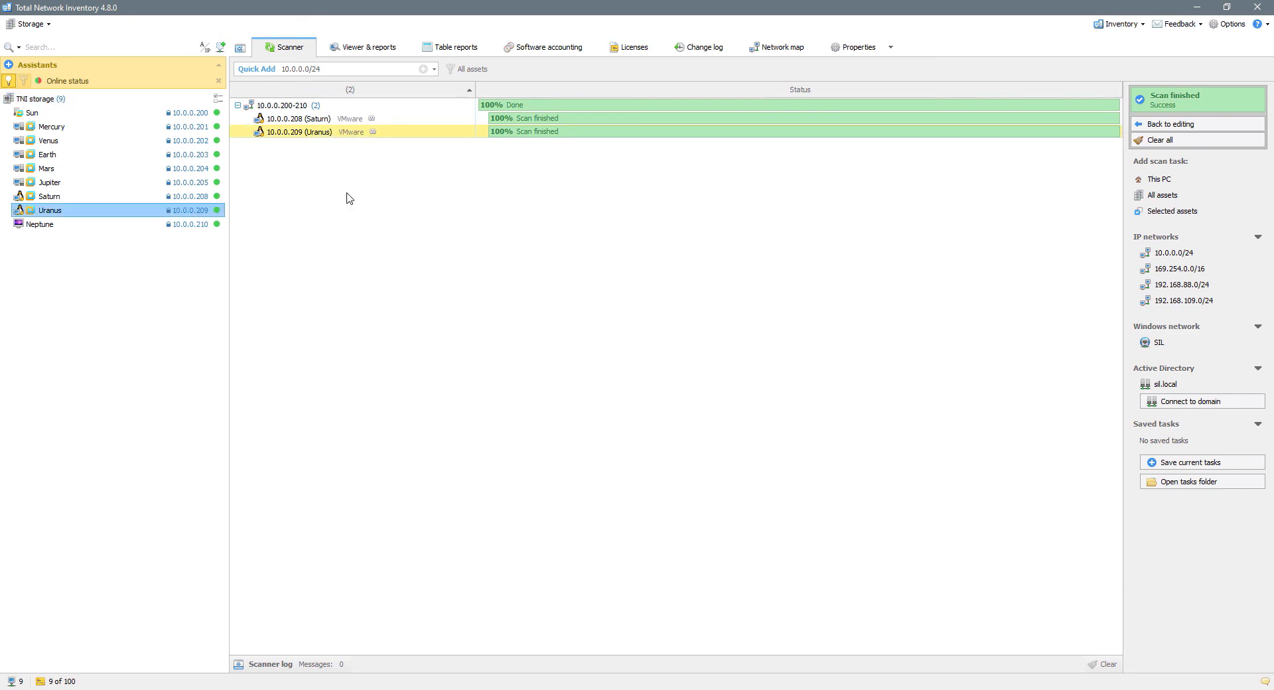